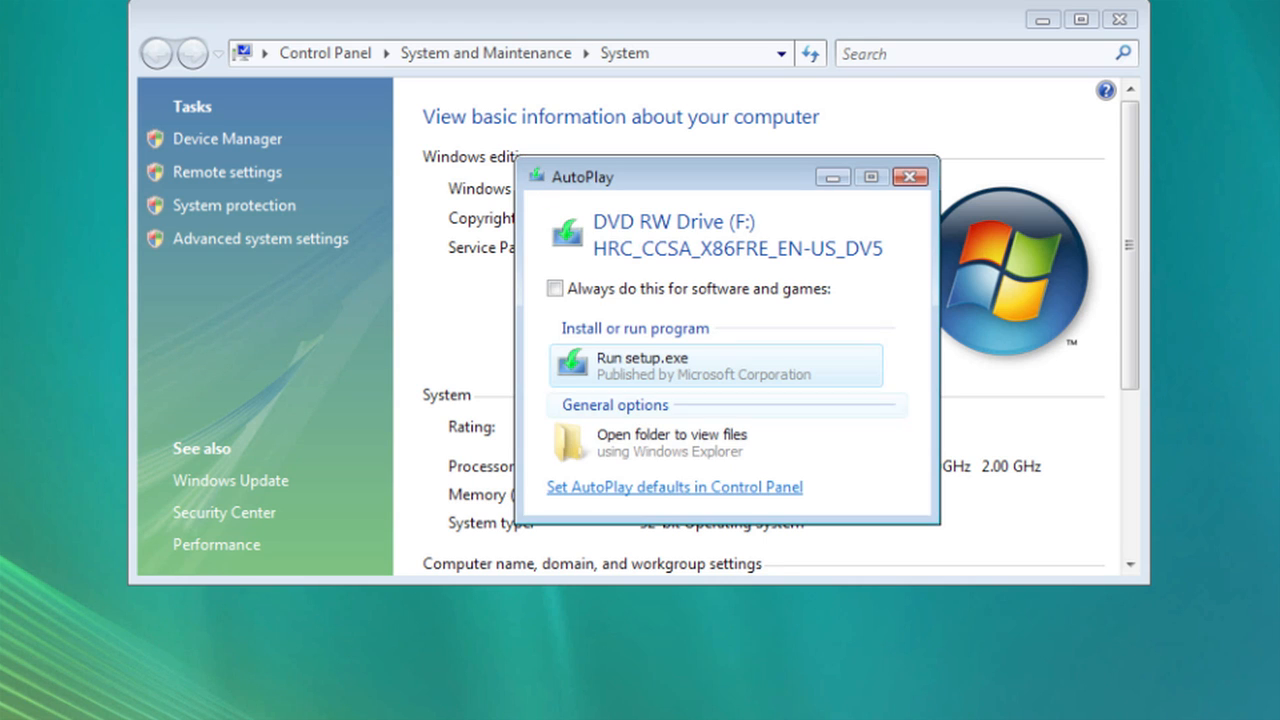
Launch setup.exe from the DVD AutoPlay prompt, then go to the desktop from the Windows 8 Start screen
{"action": "left_click", "coordinate": [908, 176]}
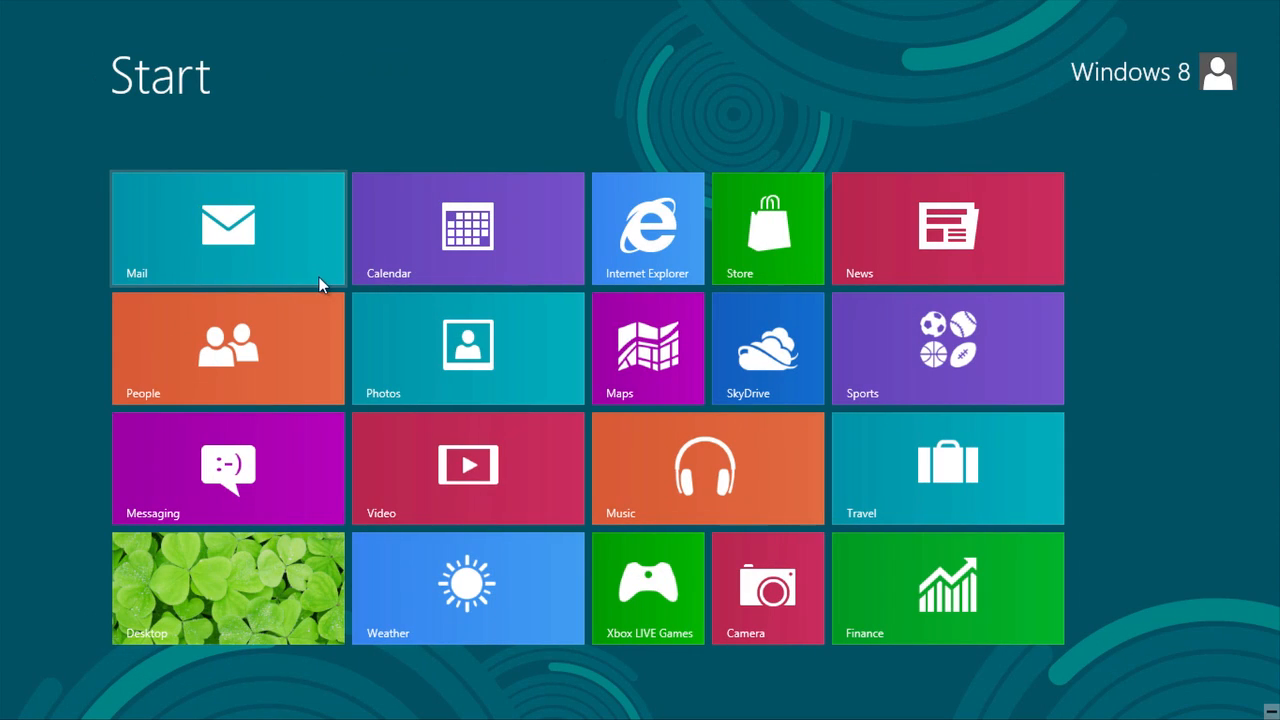
{"action": "mouse_move", "coordinate": [320, 476]}
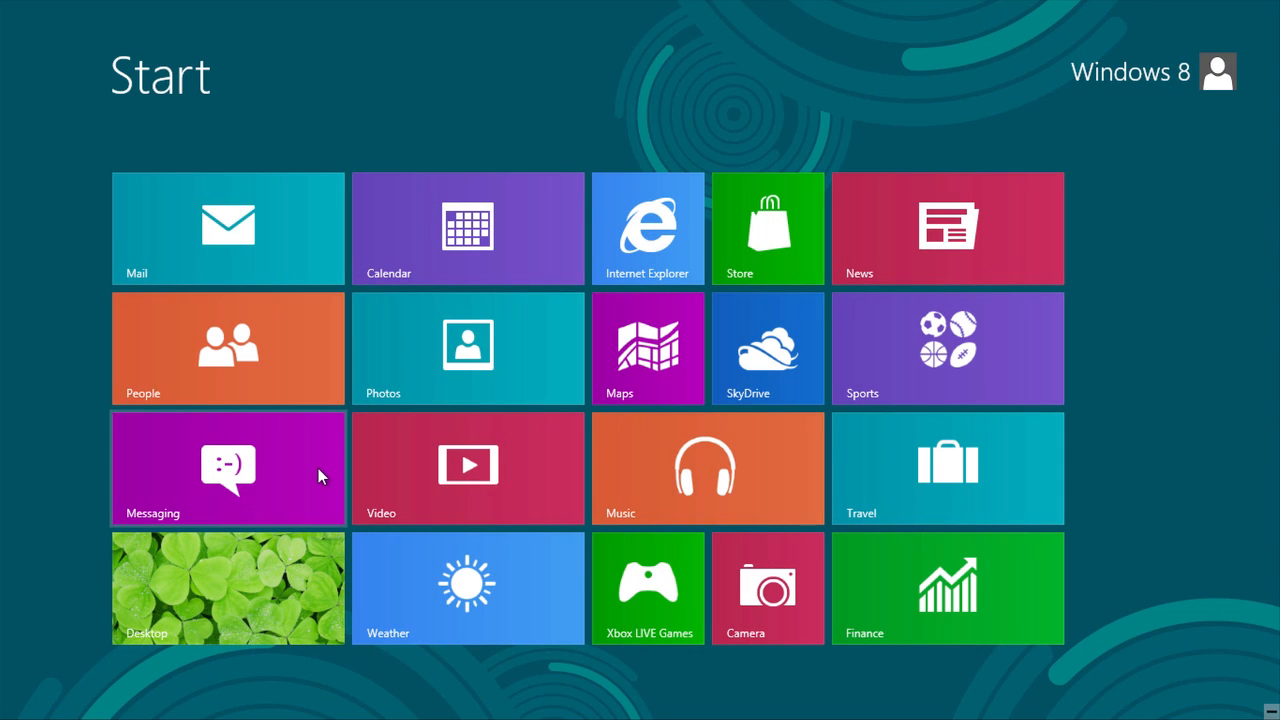
{"action": "mouse_move", "coordinate": [306, 572]}
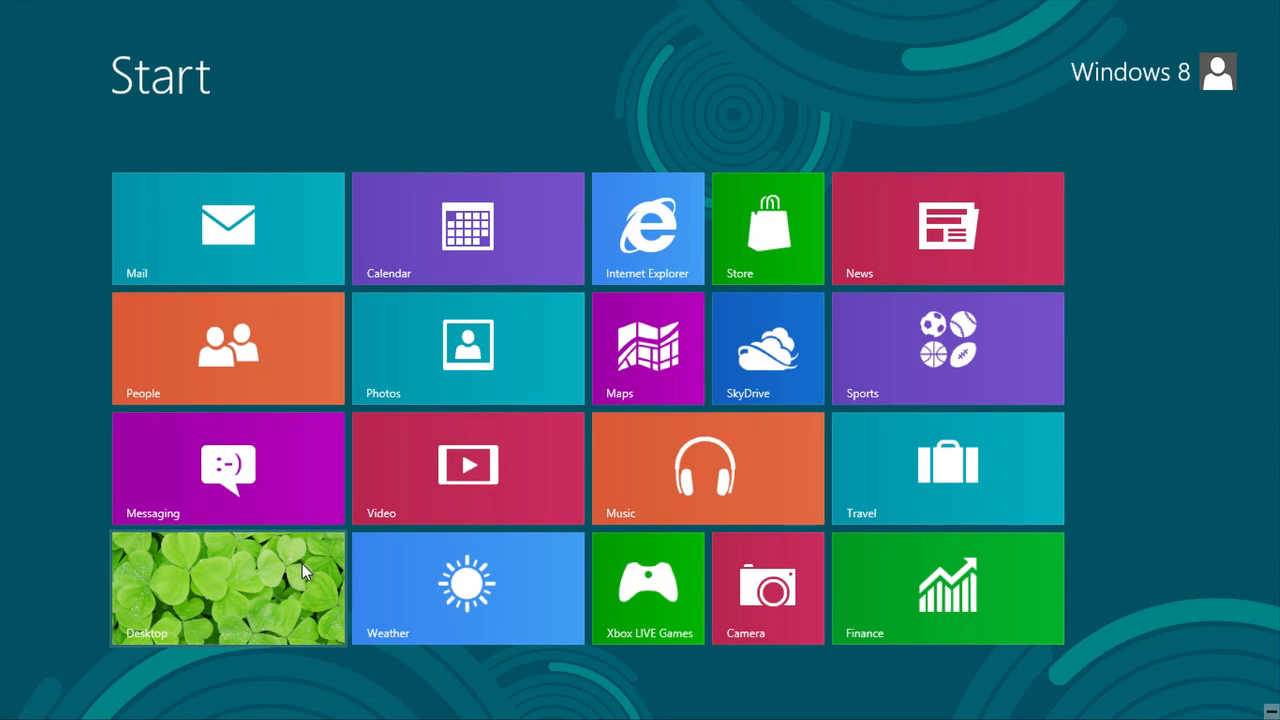
{"action": "left_click", "coordinate": [228, 588]}
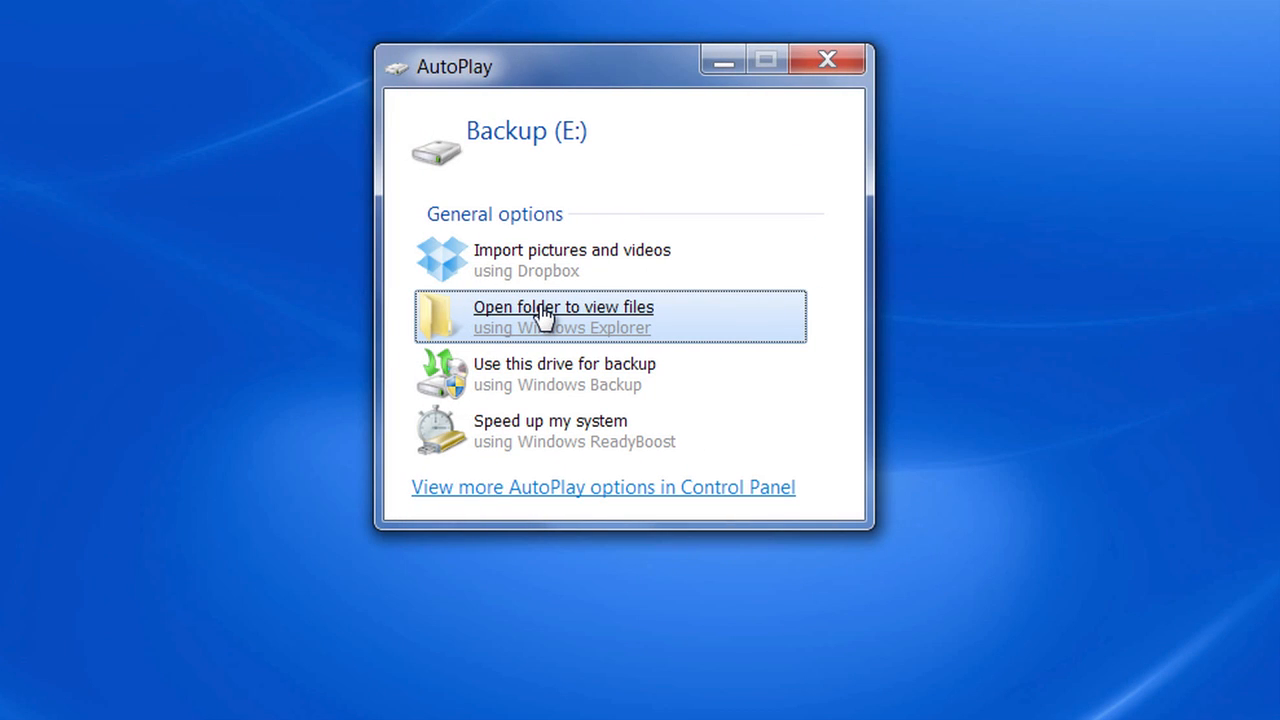
Browse the Backup drive's files, then show the easytech Professional Data Recovery pricing page
{"action": "left_click", "coordinate": [564, 308]}
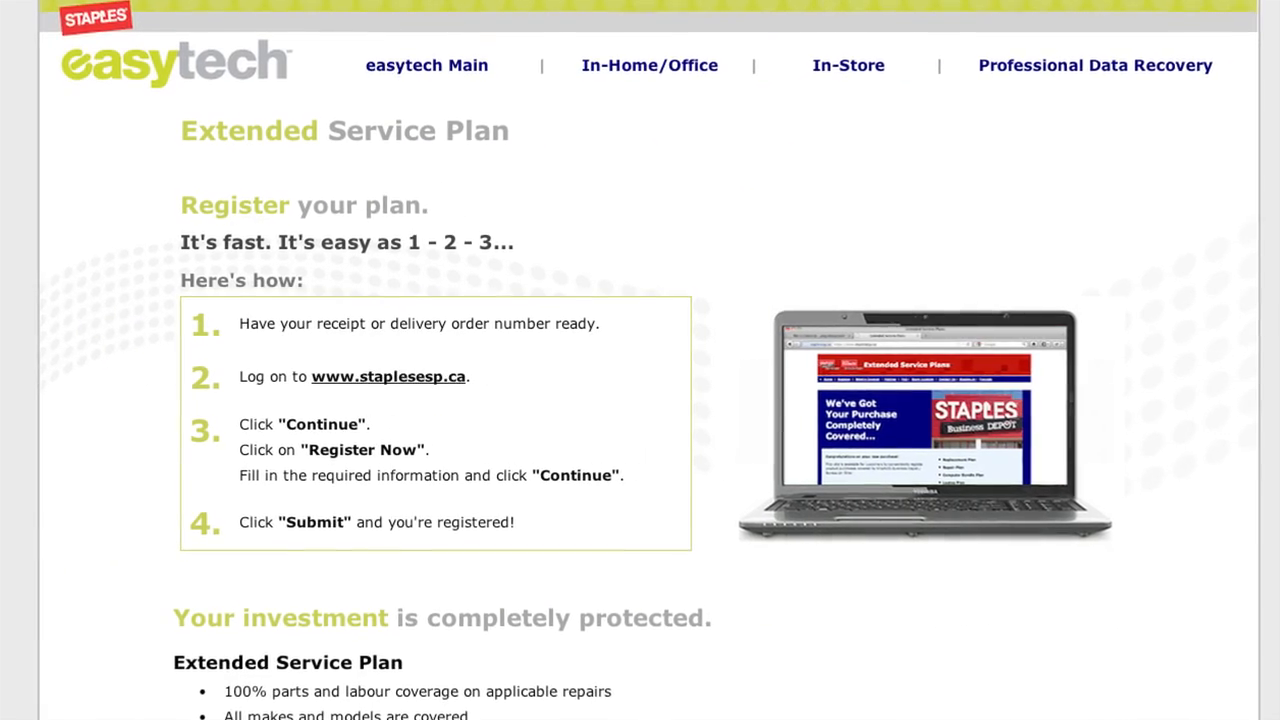
{"action": "left_click", "coordinate": [1094, 64]}
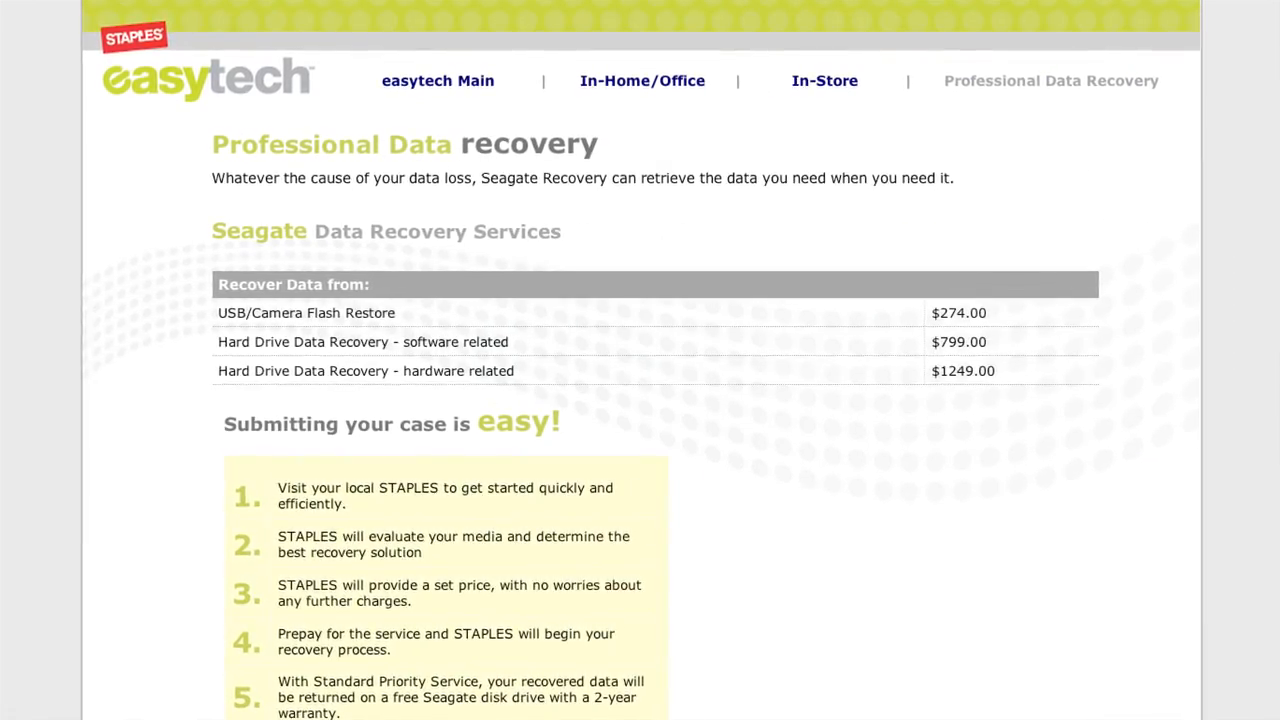